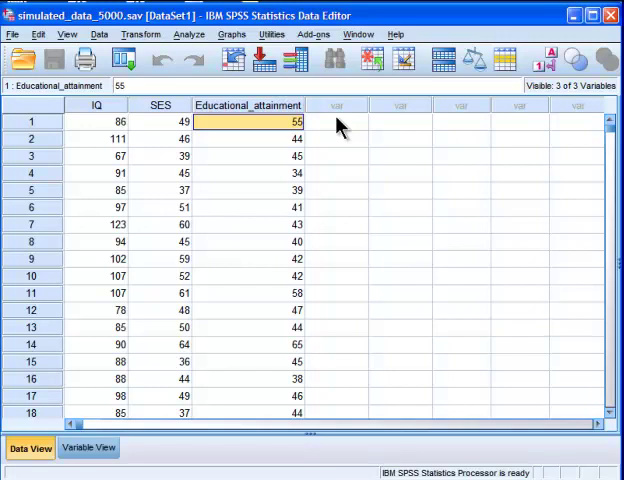
# - Inspect the IQ, SES and Educational_attainment columns and their first values in the data view
pyautogui.click(160, 121)
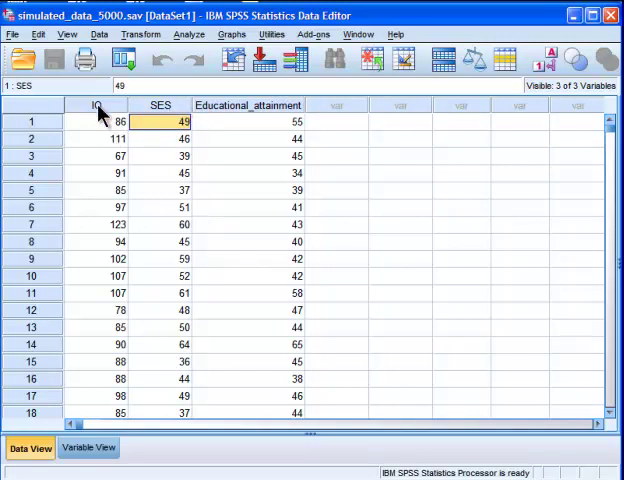
pyautogui.click(96, 104)
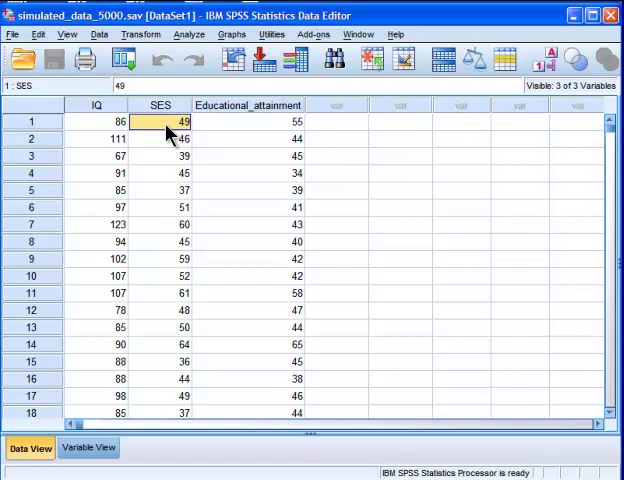
pyautogui.moveTo(242, 110)
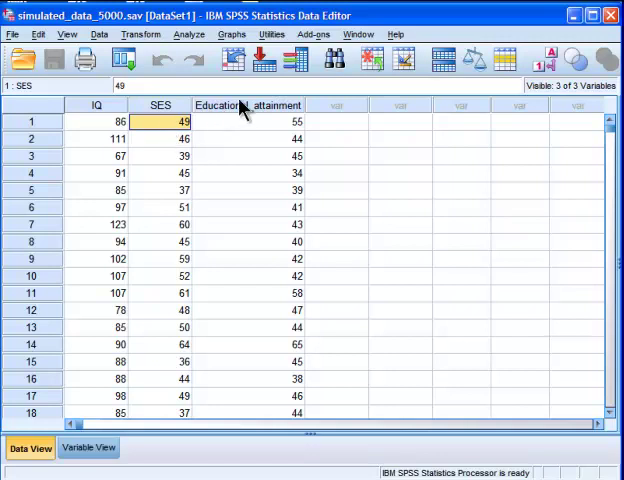
pyautogui.click(160, 104)
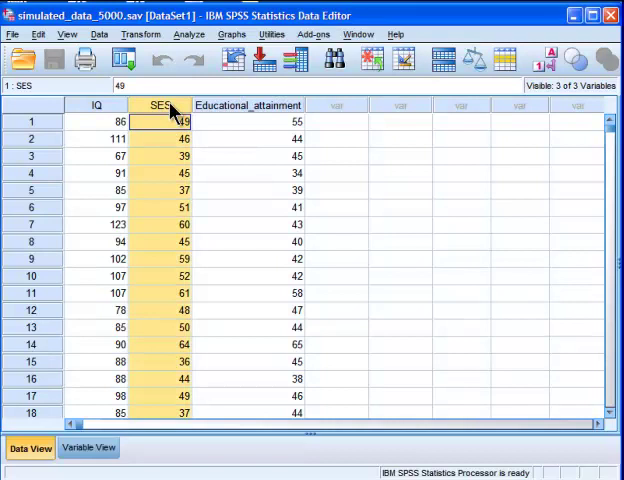
pyautogui.click(248, 104)
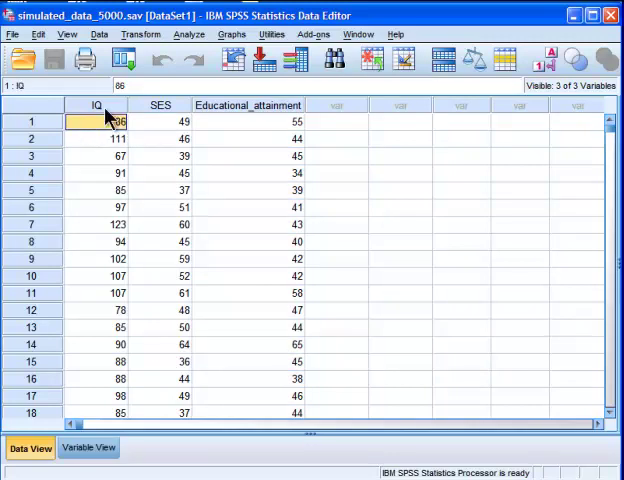
pyautogui.click(159, 104)
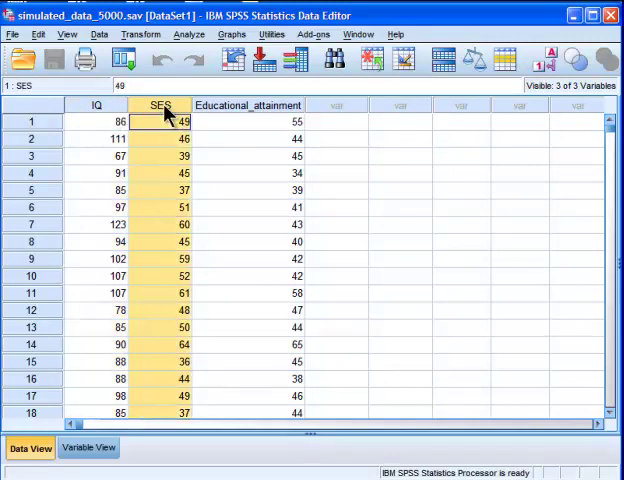
pyautogui.click(248, 104)
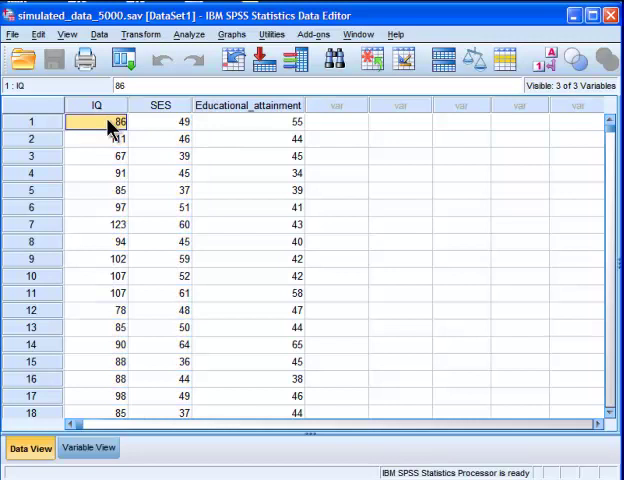
pyautogui.click(161, 121)
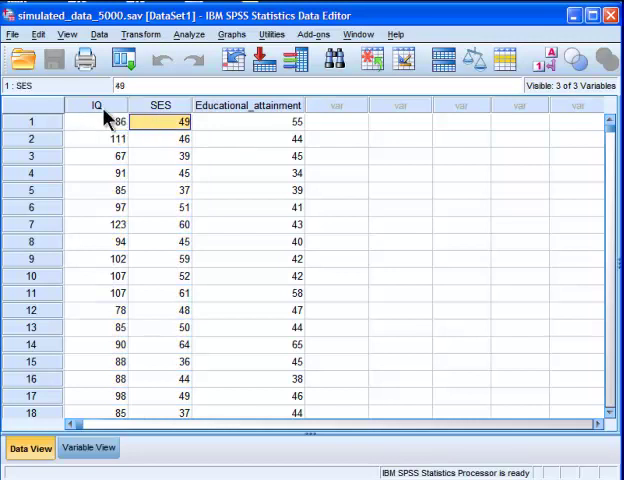
pyautogui.moveTo(108, 120)
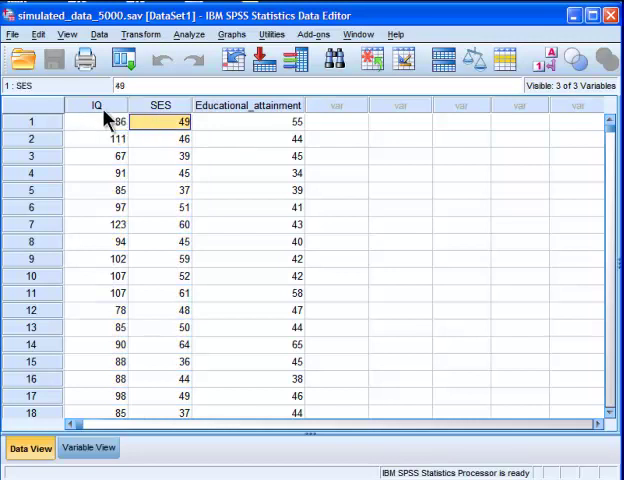
pyautogui.click(248, 104)
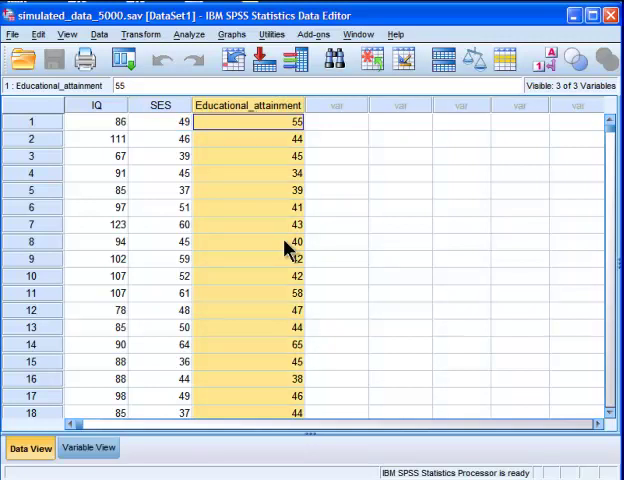
pyautogui.click(248, 121)
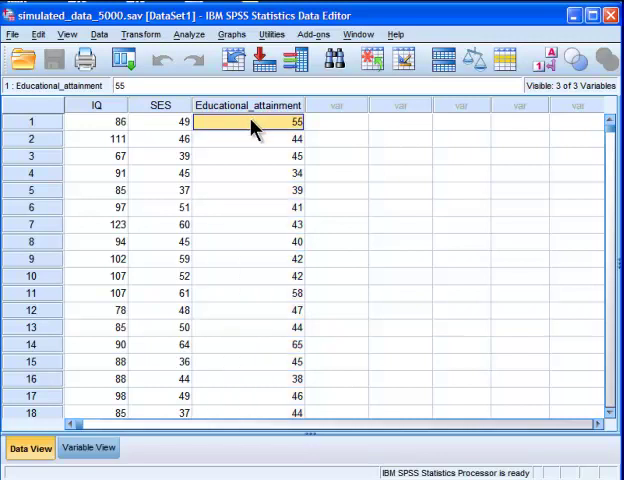
pyautogui.moveTo(98, 132)
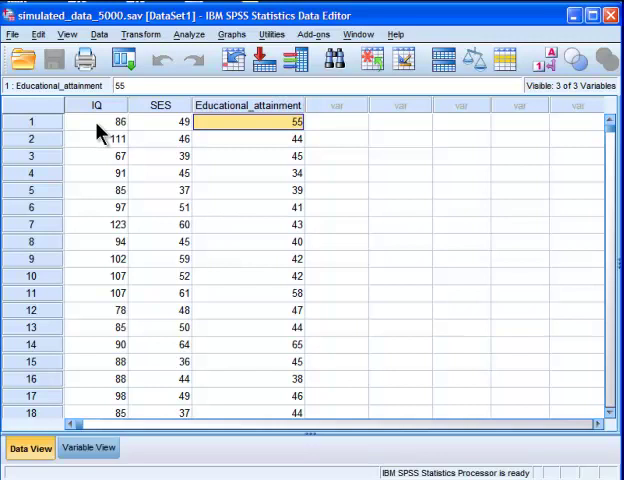
pyautogui.moveTo(253, 130)
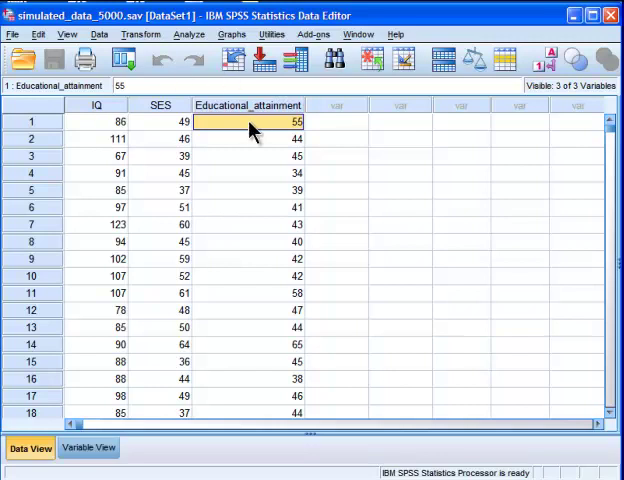
pyautogui.moveTo(175, 135)
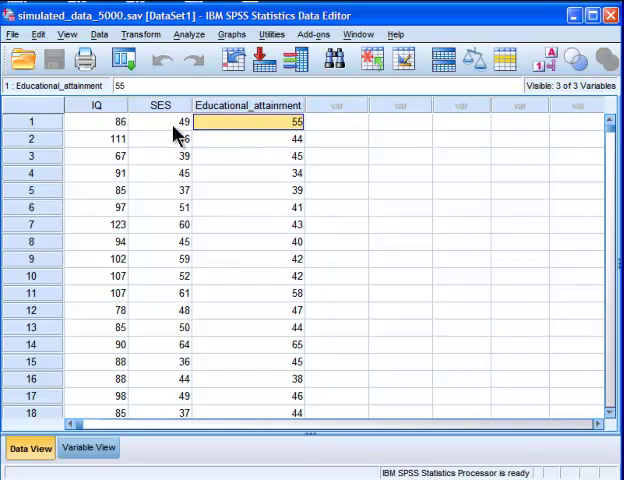
pyautogui.click(161, 121)
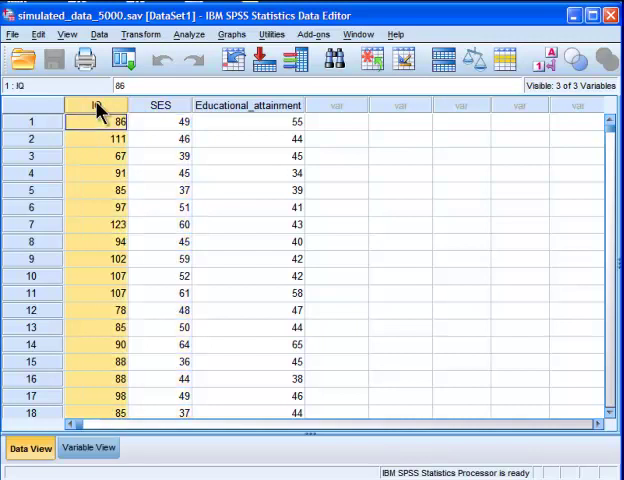
pyautogui.moveTo(133, 155)
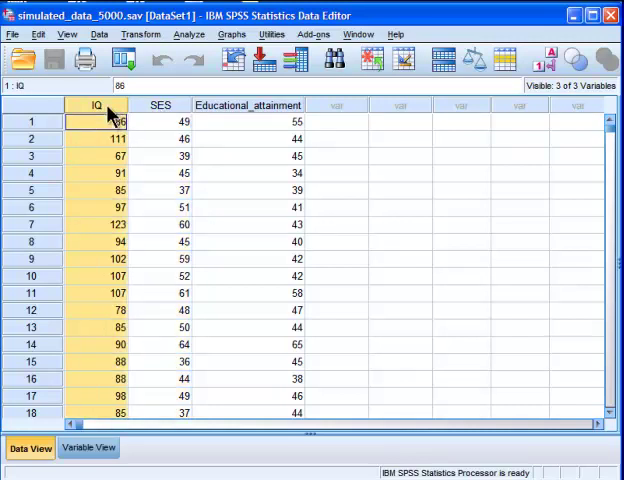
pyautogui.click(248, 104)
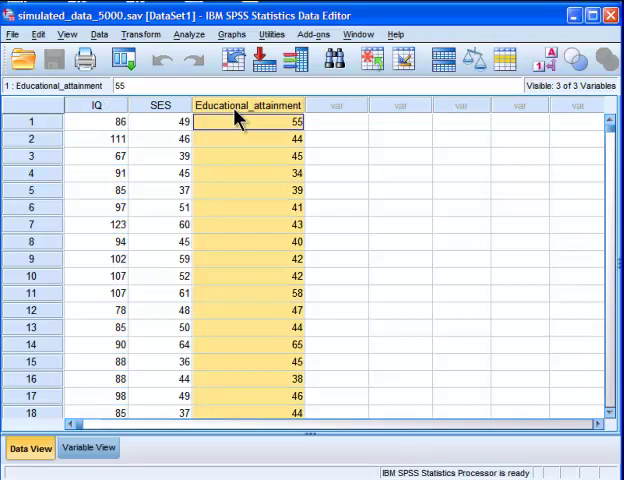
pyautogui.click(161, 121)
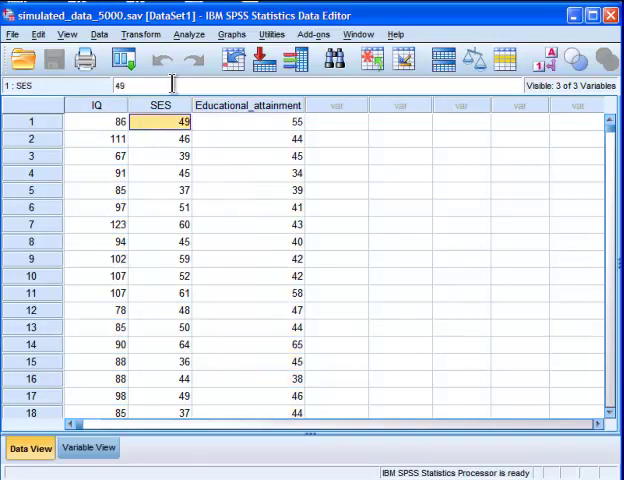
# - Set up a linear regression with Educational_attainment as dependent and IQ and SES as predictors
pyautogui.click(189, 34)
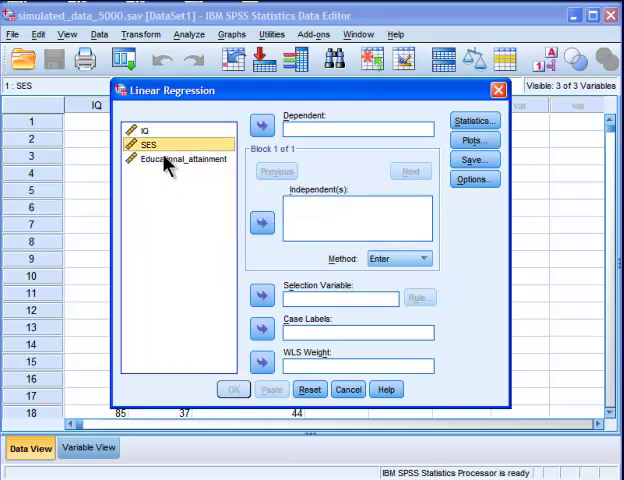
pyautogui.click(177, 158)
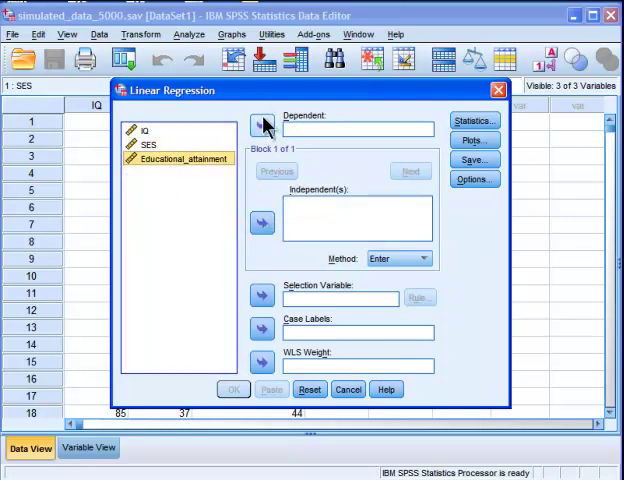
pyautogui.click(261, 123)
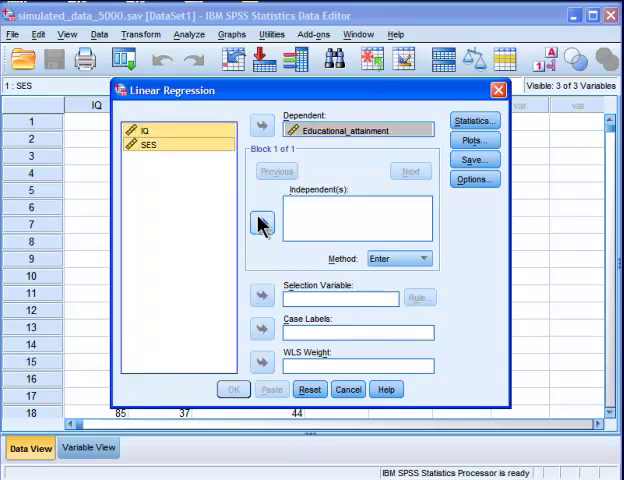
pyautogui.click(261, 221)
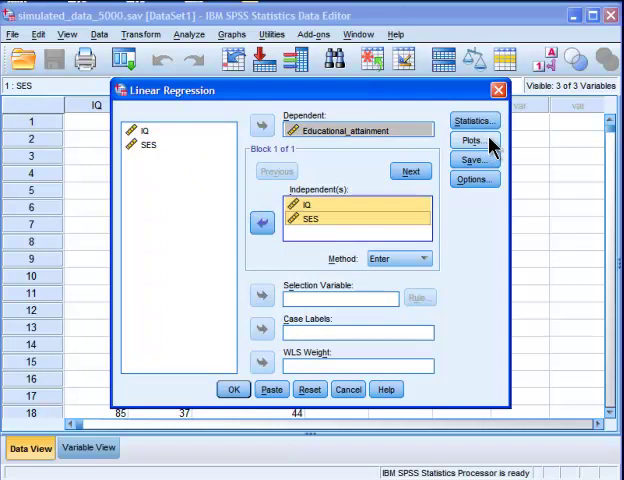
pyautogui.click(472, 121)
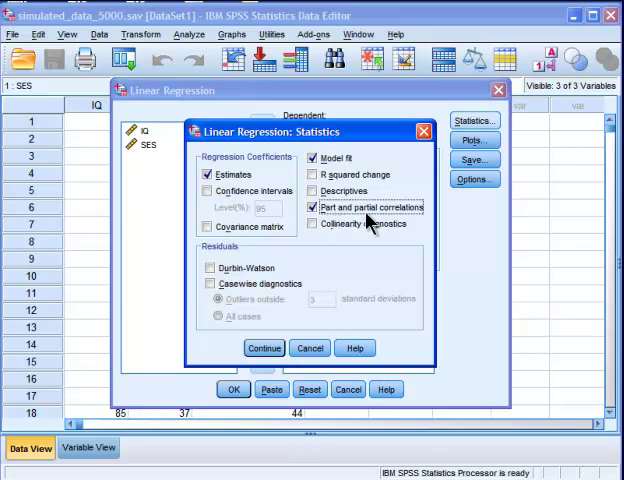
pyautogui.moveTo(372, 223)
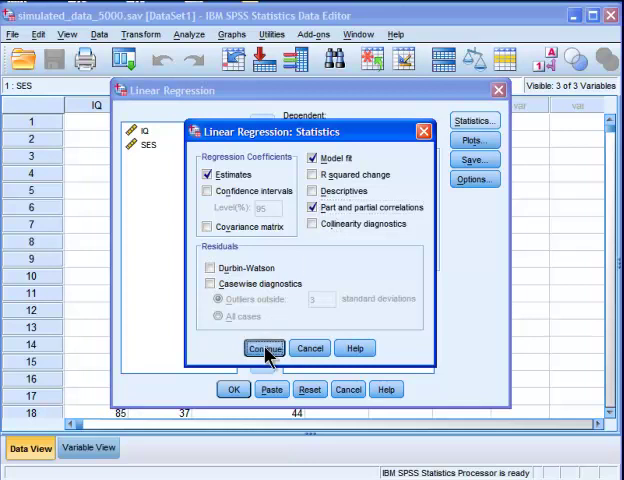
# - Confirm the part and partial correlations option and run the regression
pyautogui.click(264, 348)
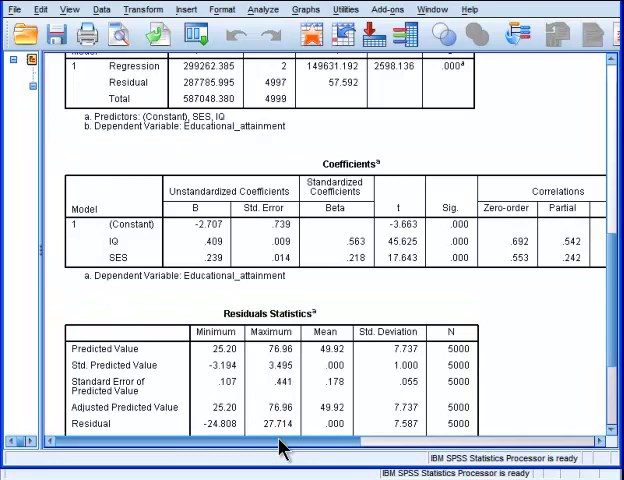
# - Scroll the output to the Part column showing .452 for IQ and .175 for SES
pyautogui.hscroll(3)
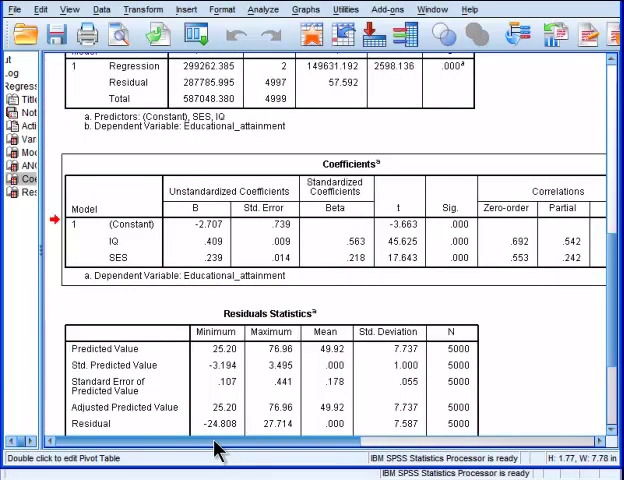
pyautogui.scroll(-3)
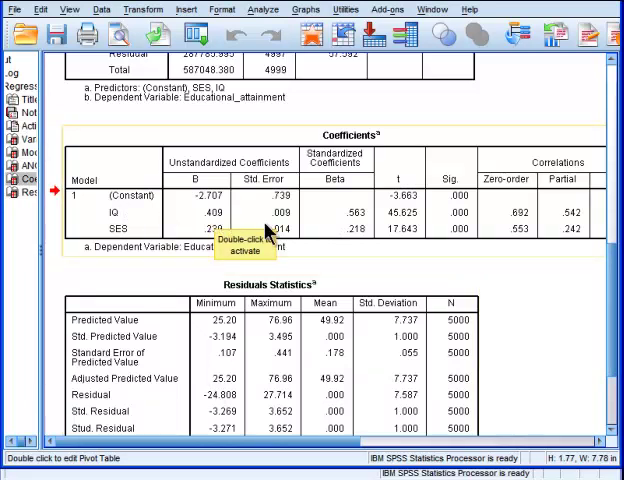
pyautogui.moveTo(335, 285)
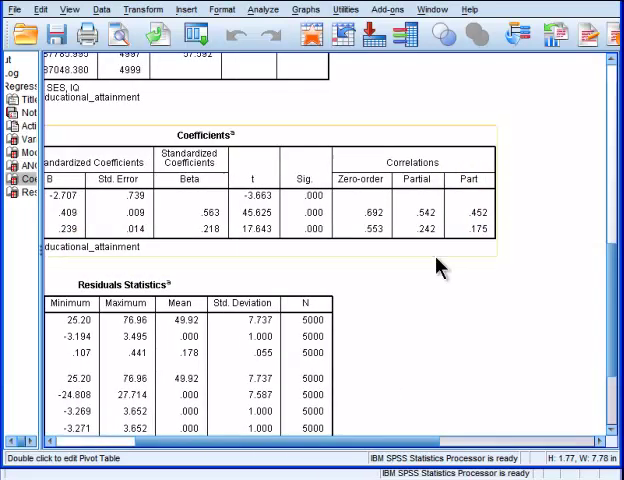
pyautogui.moveTo(474, 192)
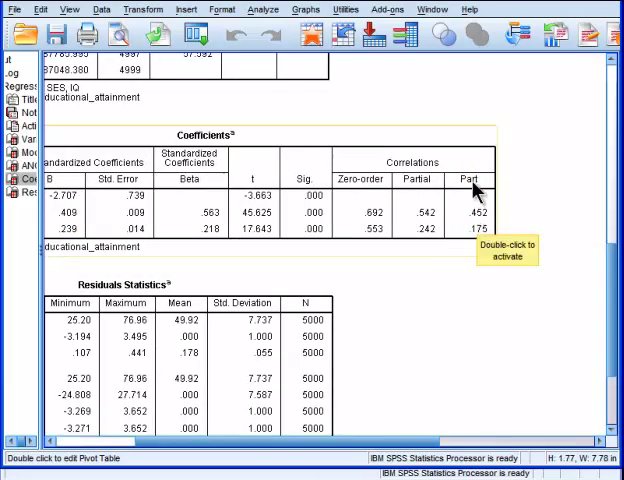
pyautogui.moveTo(470, 228)
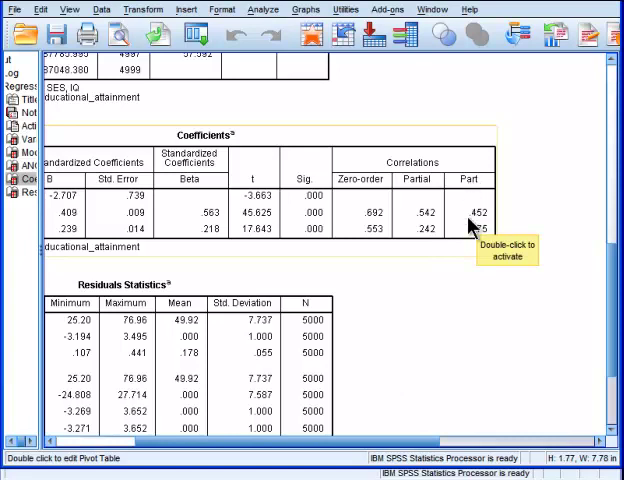
pyautogui.moveTo(475, 230)
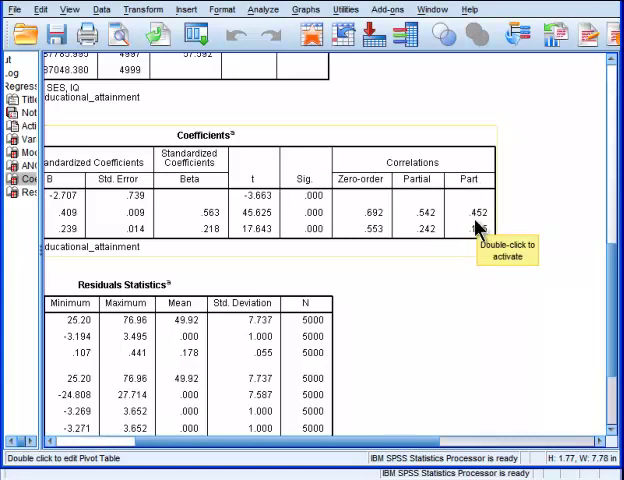